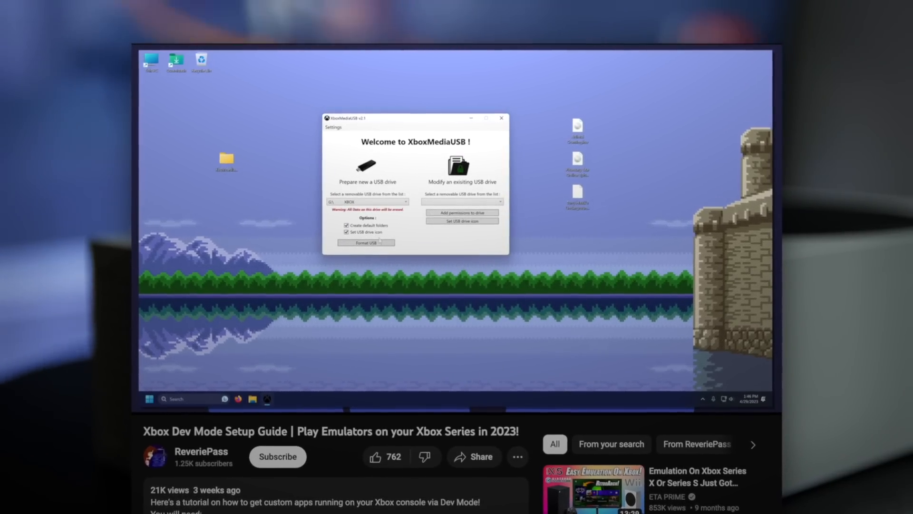
# Step: Start the Xbox Dev Mode guide video and let it reach the nine-step RetroArch list
pyautogui.click(365, 242)
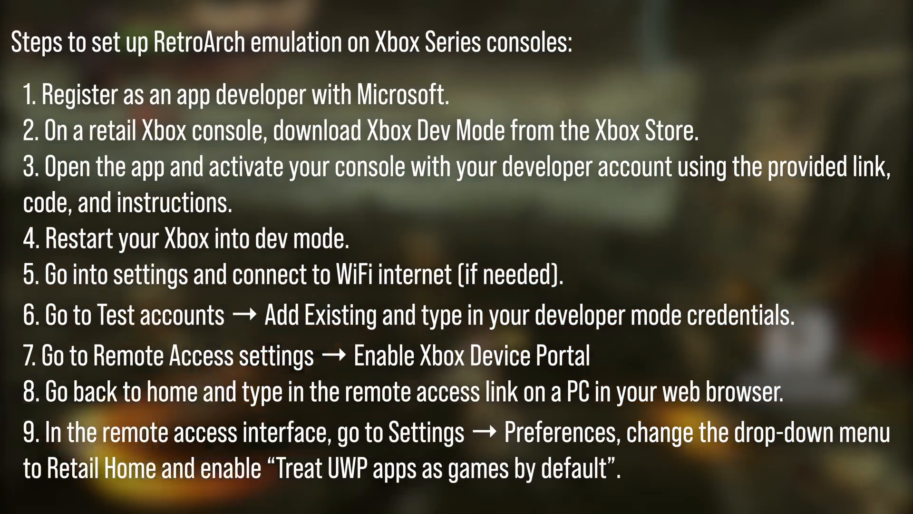
pyautogui.scroll(-3)
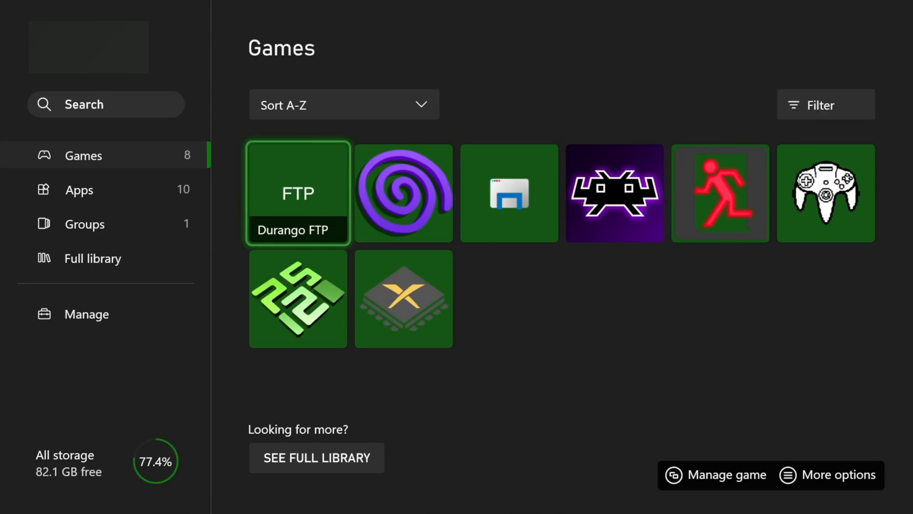
pyautogui.moveTo(719, 194)
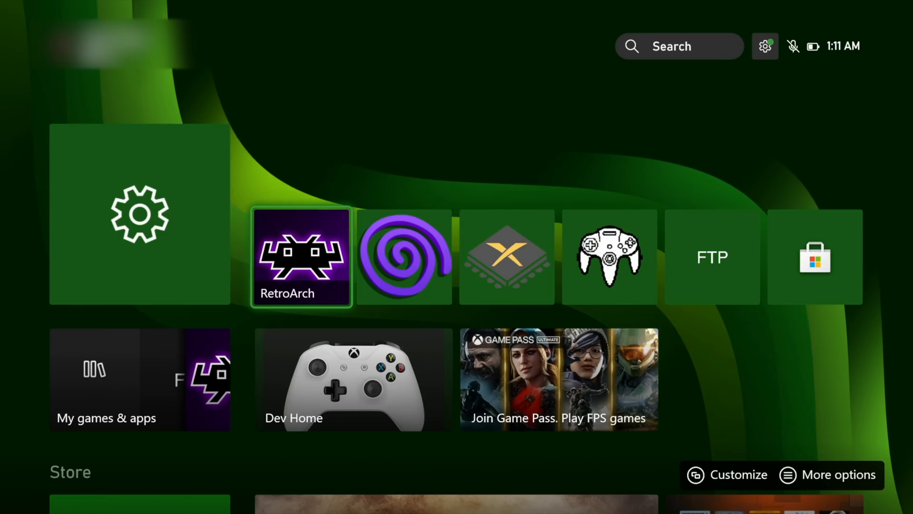
# Step: Launch RetroArch from the Xbox Home screen tile, reaching its Load Core list
pyautogui.click(301, 256)
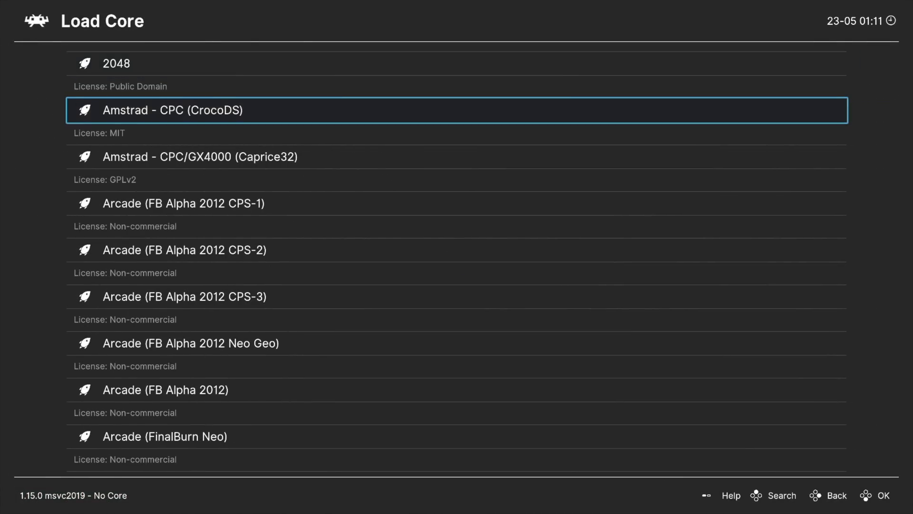
pyautogui.scroll(-3)
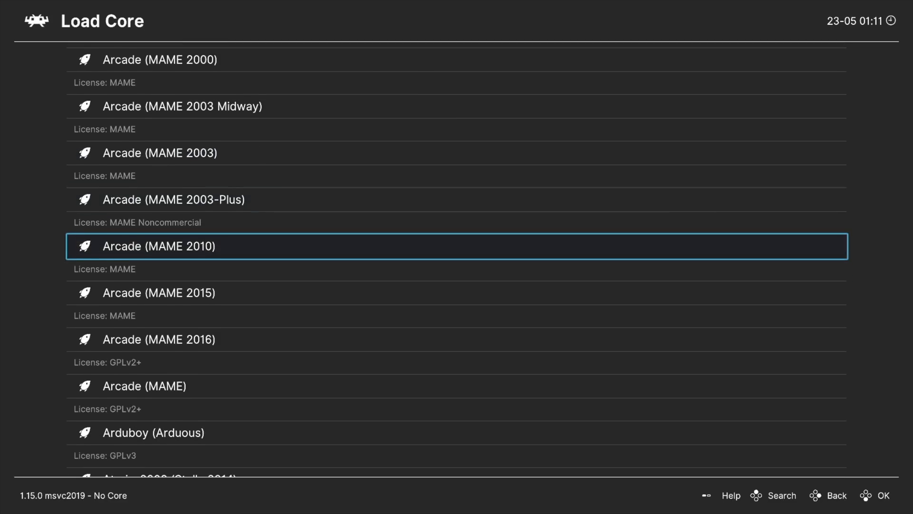
pyautogui.scroll(-3)
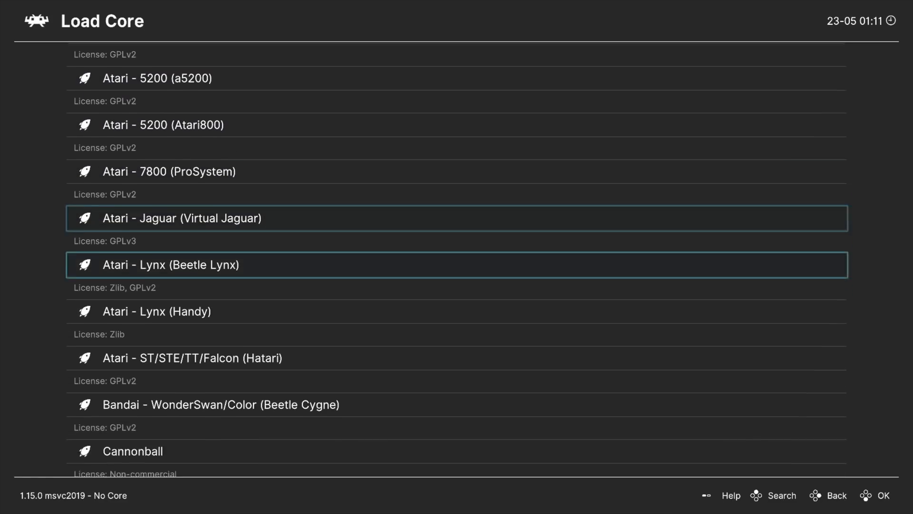
pyautogui.scroll(-3)
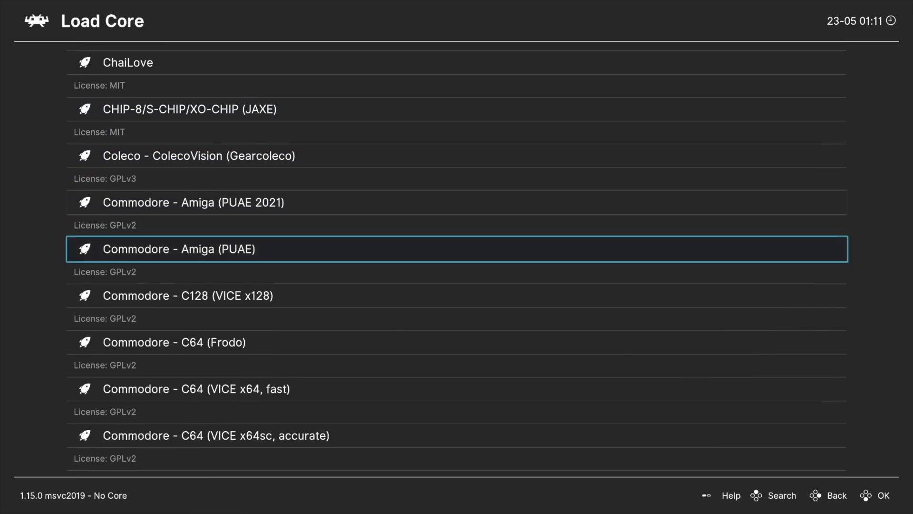
pyautogui.scroll(-3)
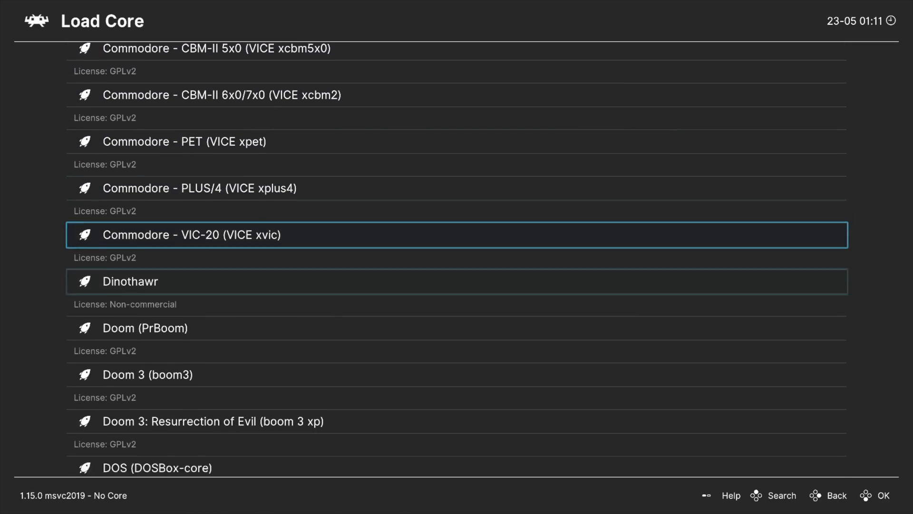
pyautogui.scroll(-3)
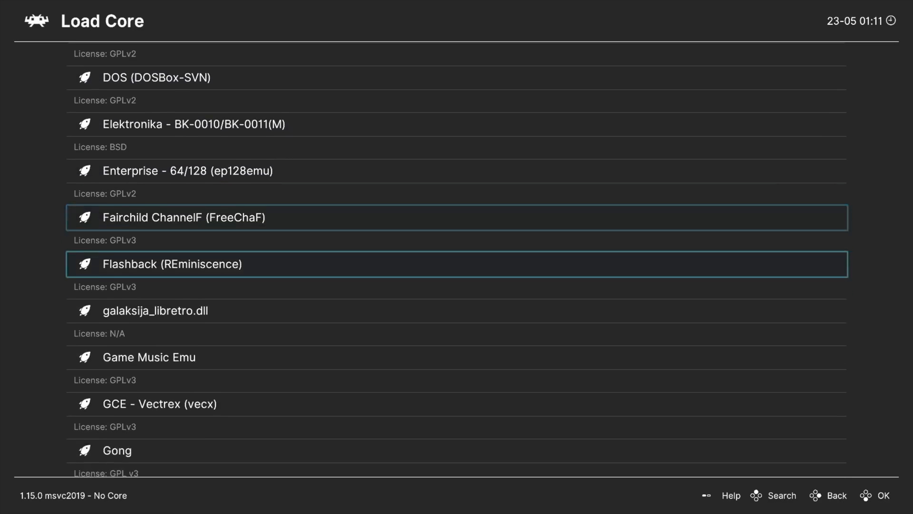
pyautogui.scroll(-3)
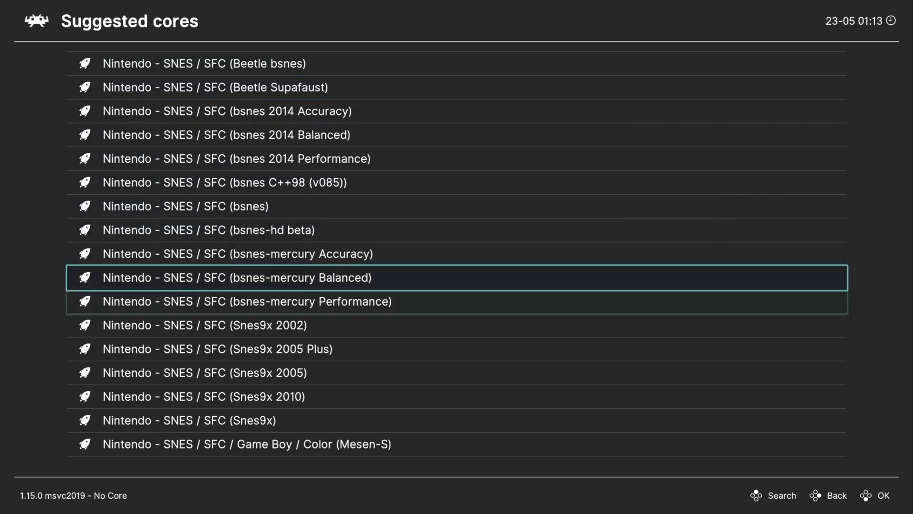
# Step: Pick a core from Suggested cores to start Doom running
pyautogui.press('Up')
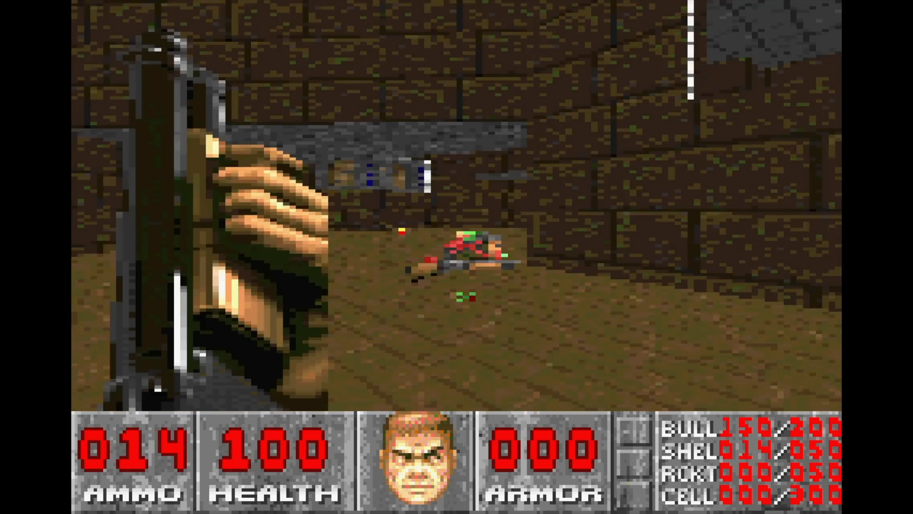
# Step: Walk forward in Doom to pick up the shotgun, raising ammo to 22
pyautogui.press('w')
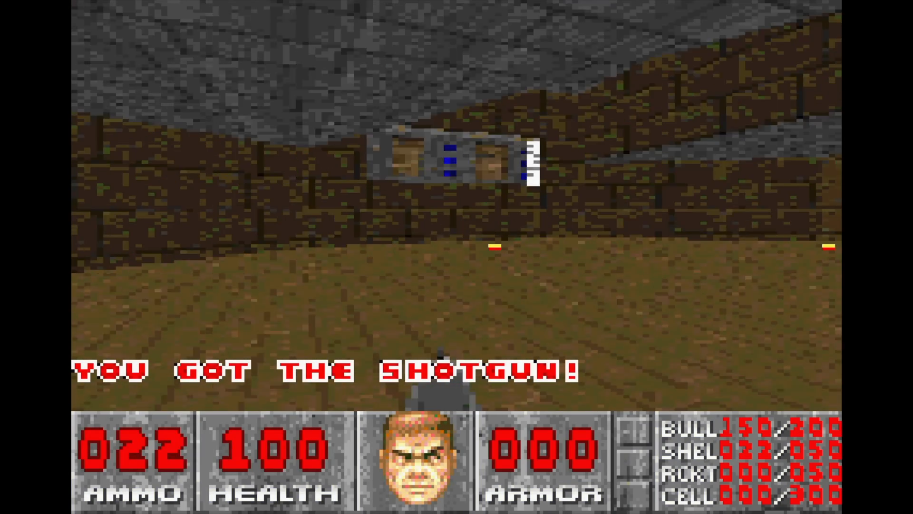